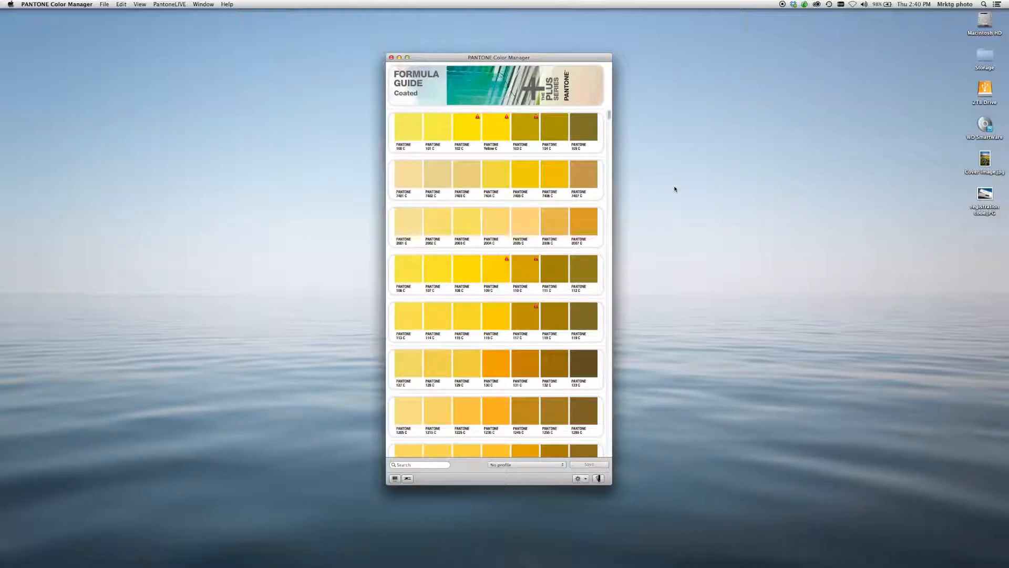
mouse_move(669, 192)
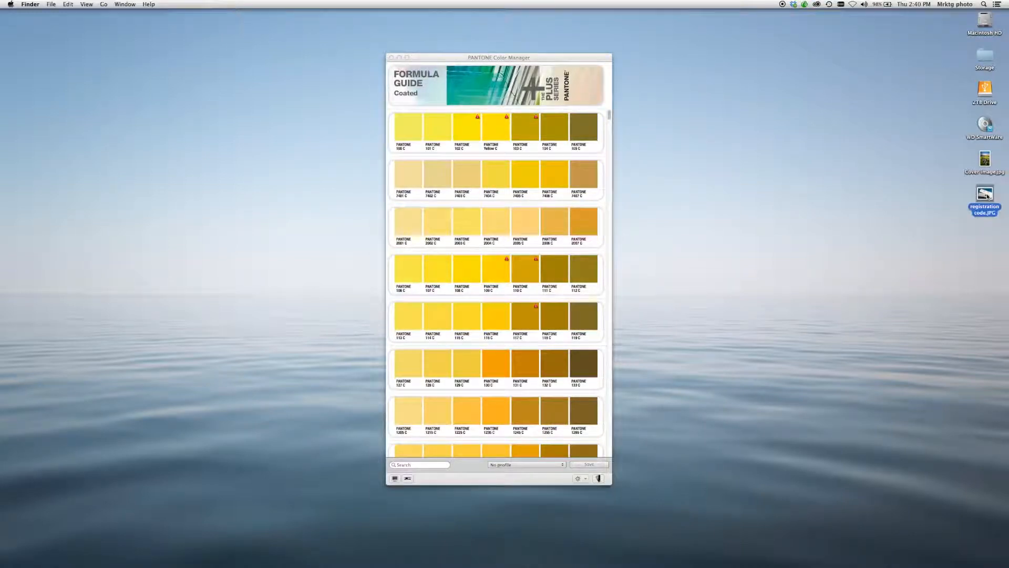
Step: Export the Formula Guide Coated palette through File > Export > Adobe InDesign > Lab
double_click(984, 195)
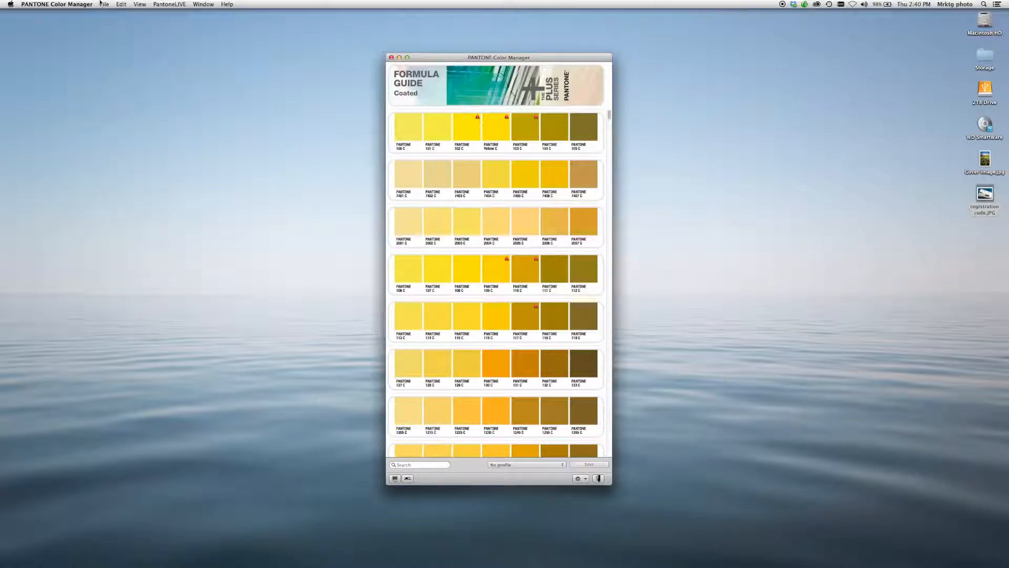
click(105, 4)
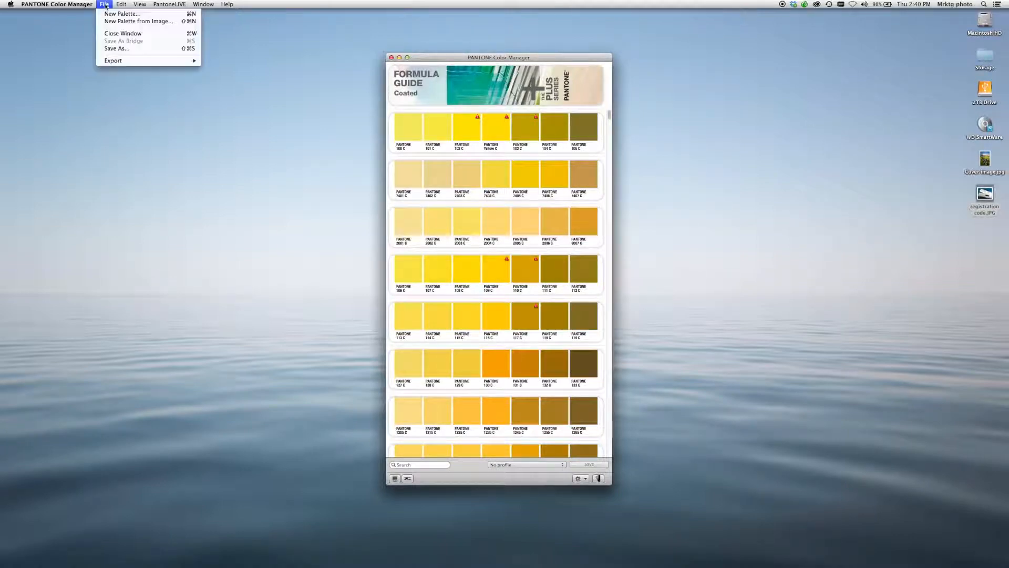
click(113, 61)
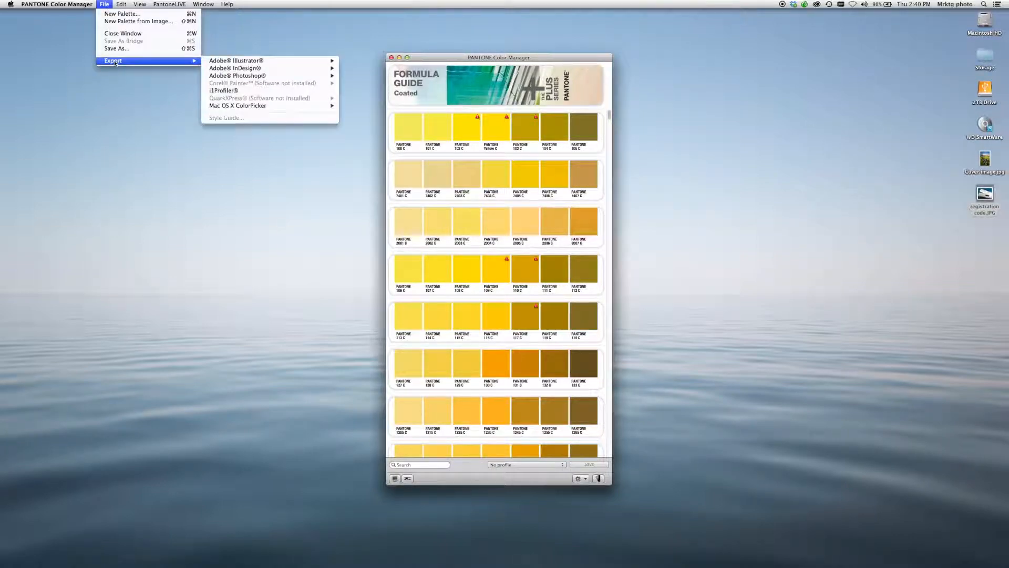
mouse_move(235, 68)
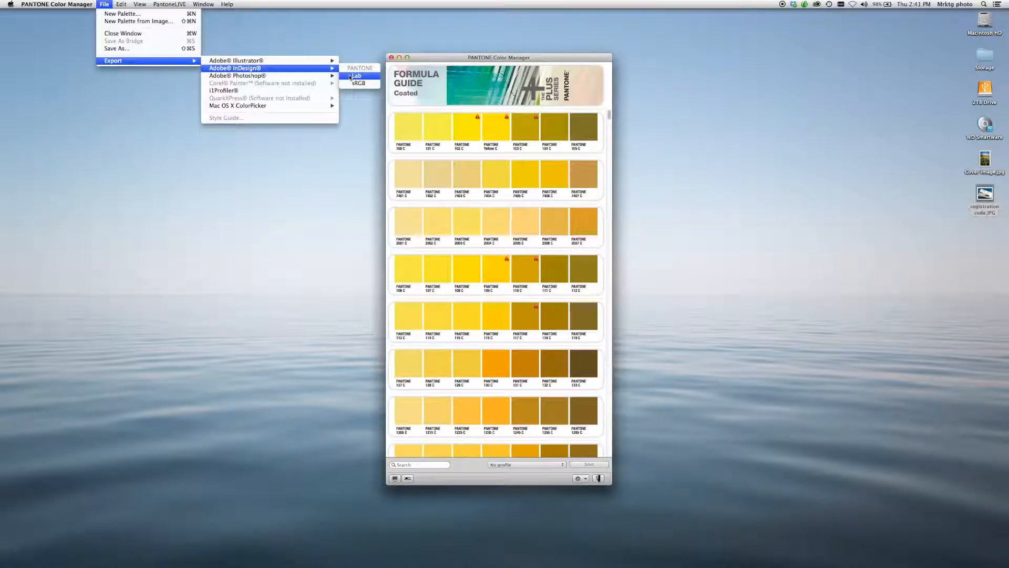
mouse_move(358, 84)
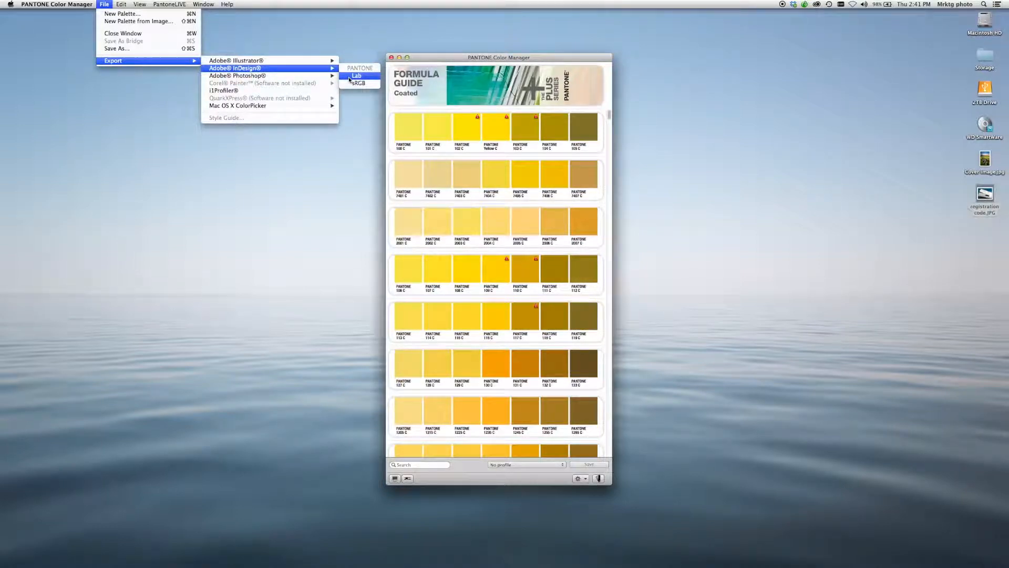
click(356, 75)
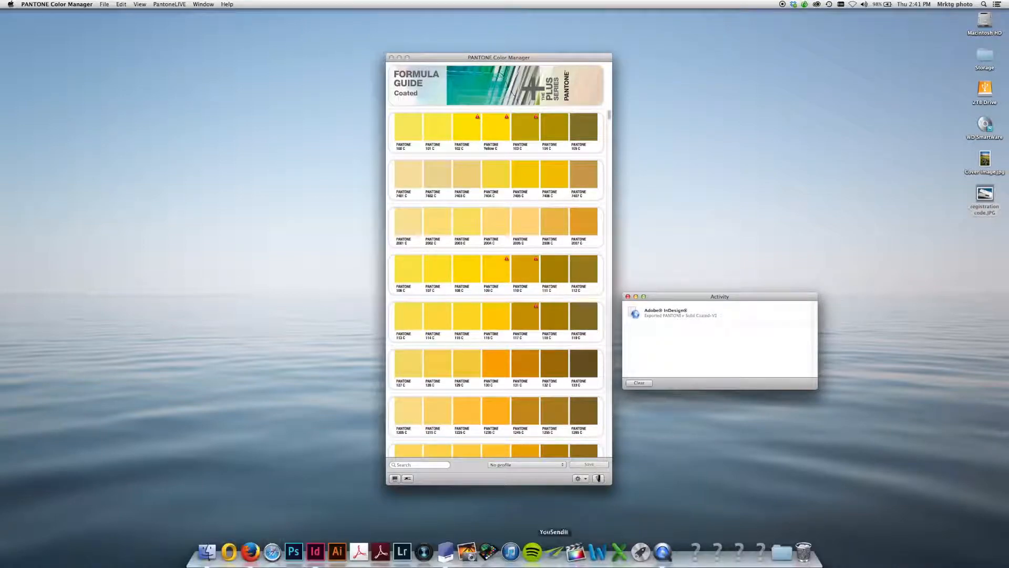
Step: Launch InDesign from the Dock and accept the default Letter-size New Document settings
click(315, 552)
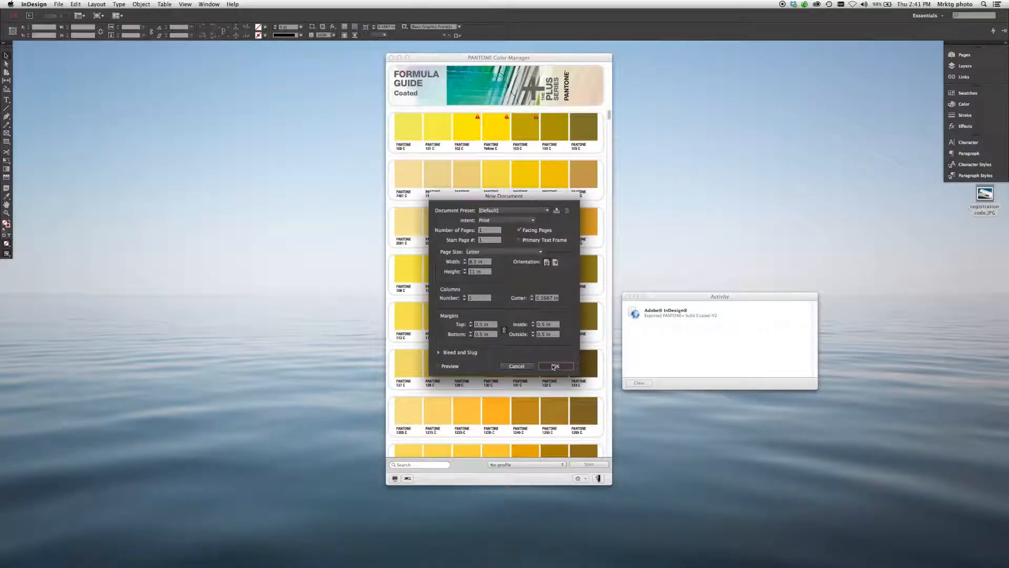
click(556, 365)
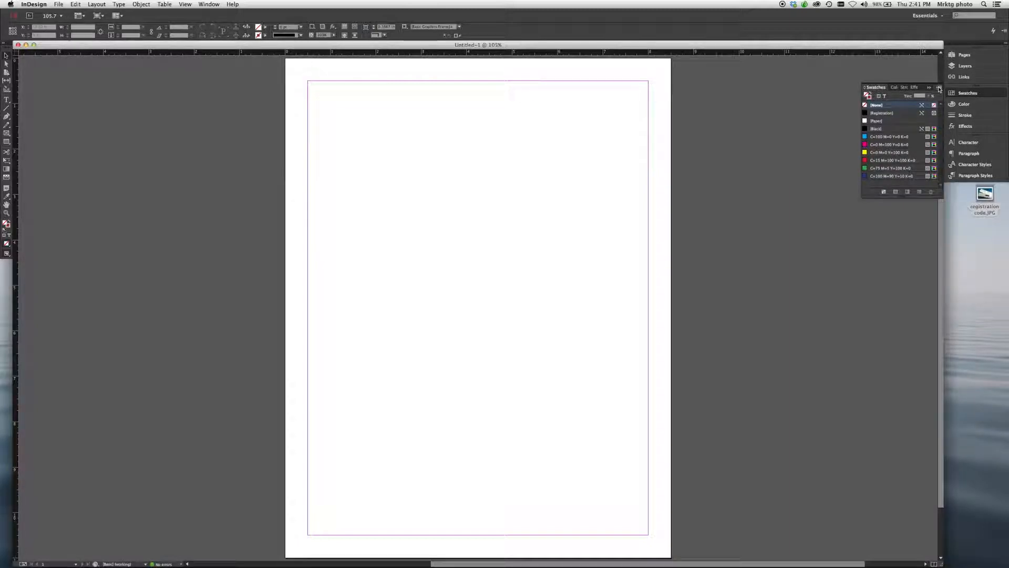
Step: Verify New Color Swatch offers PANTONE+ Solid Coated-V2 (PANTONE 104 C), then cancel
click(938, 87)
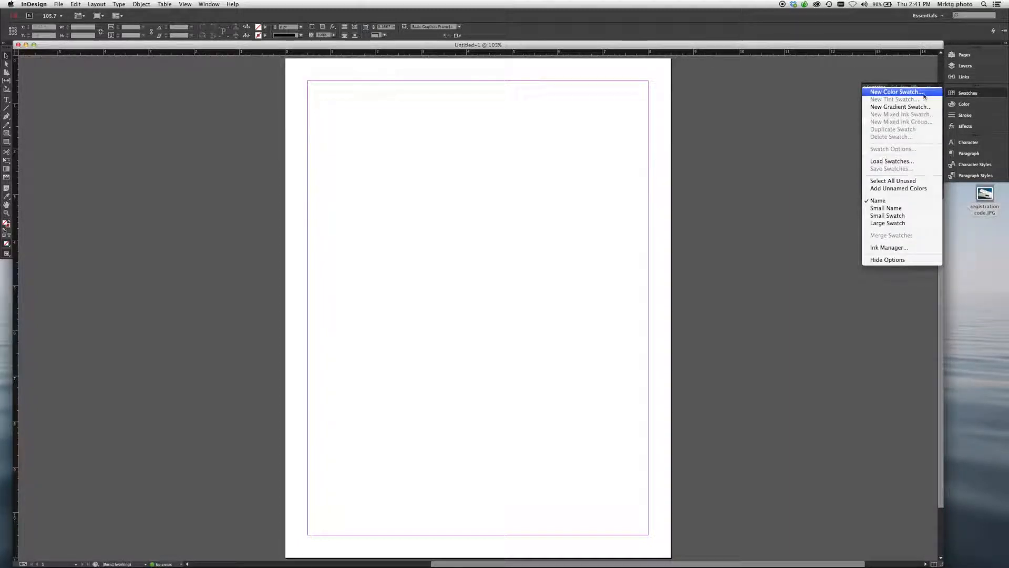
click(896, 92)
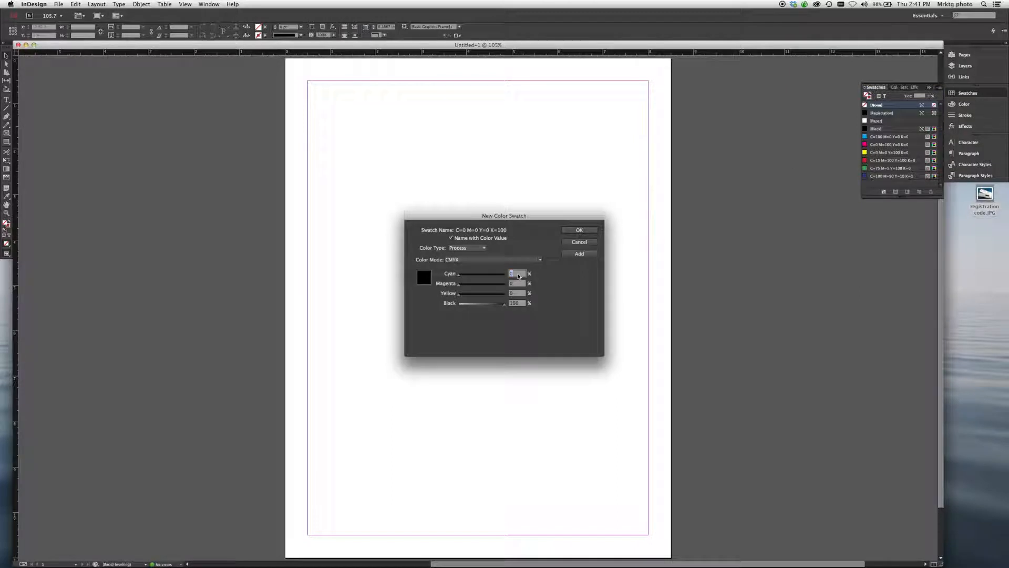
click(538, 259)
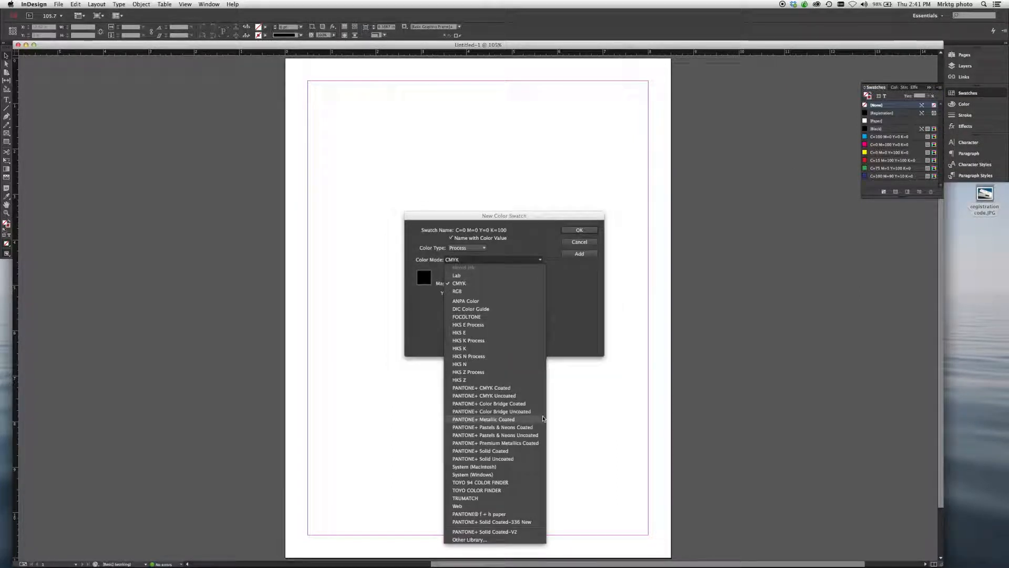
mouse_move(482, 530)
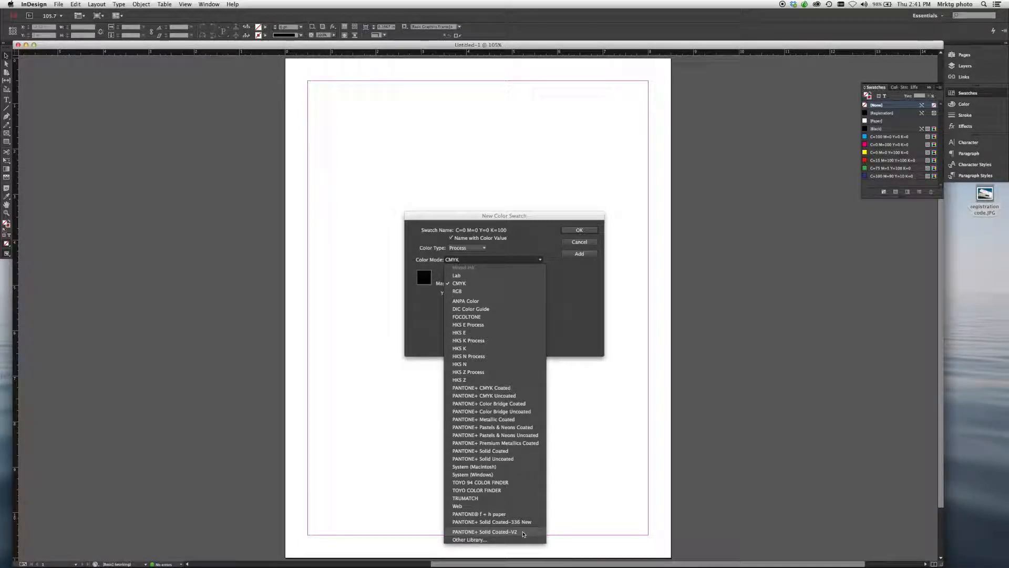
click(484, 531)
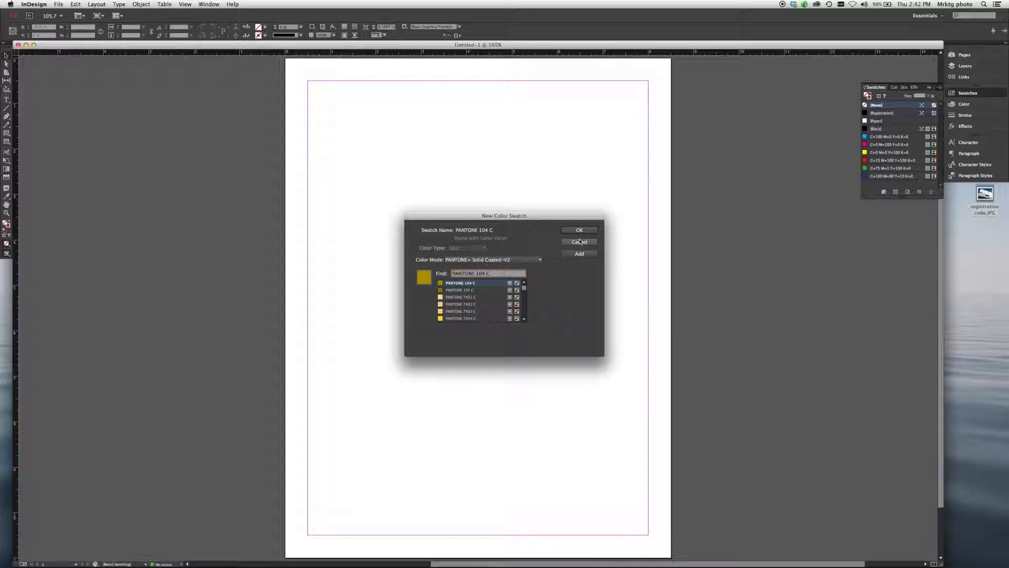
click(578, 241)
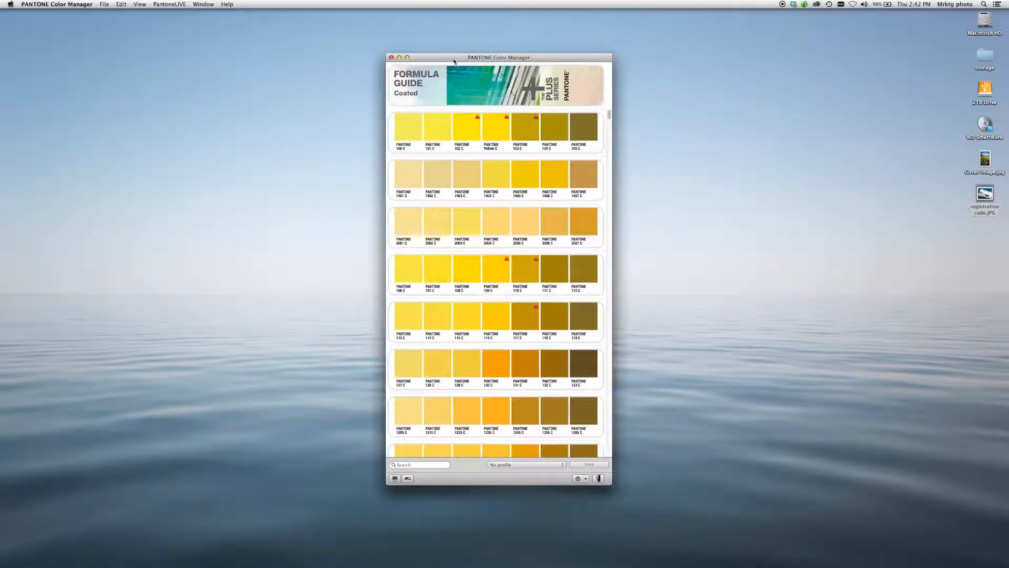
Step: Start New Palette from Image and open Cover image.jpg from the Desktop
click(104, 4)
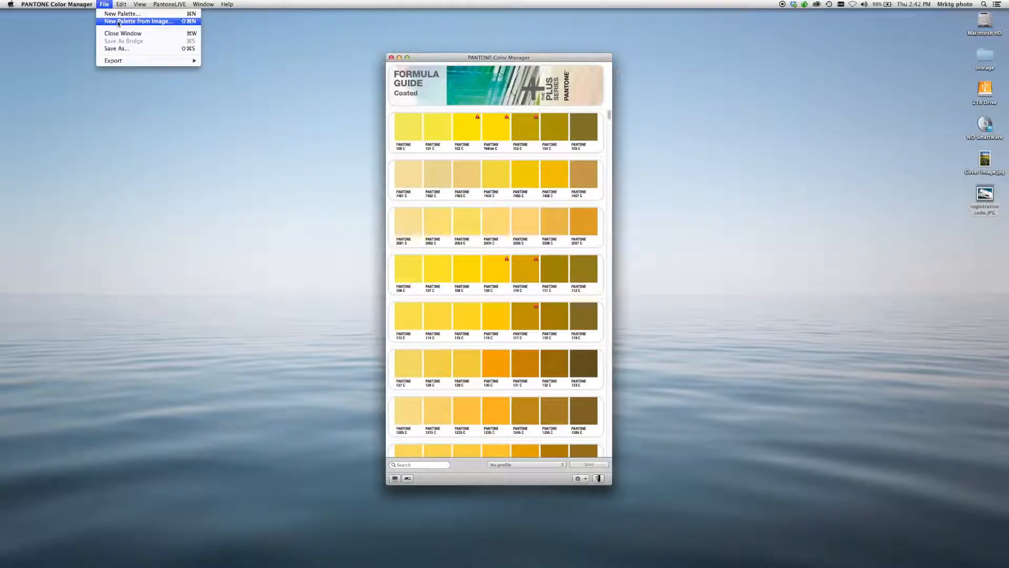
click(139, 20)
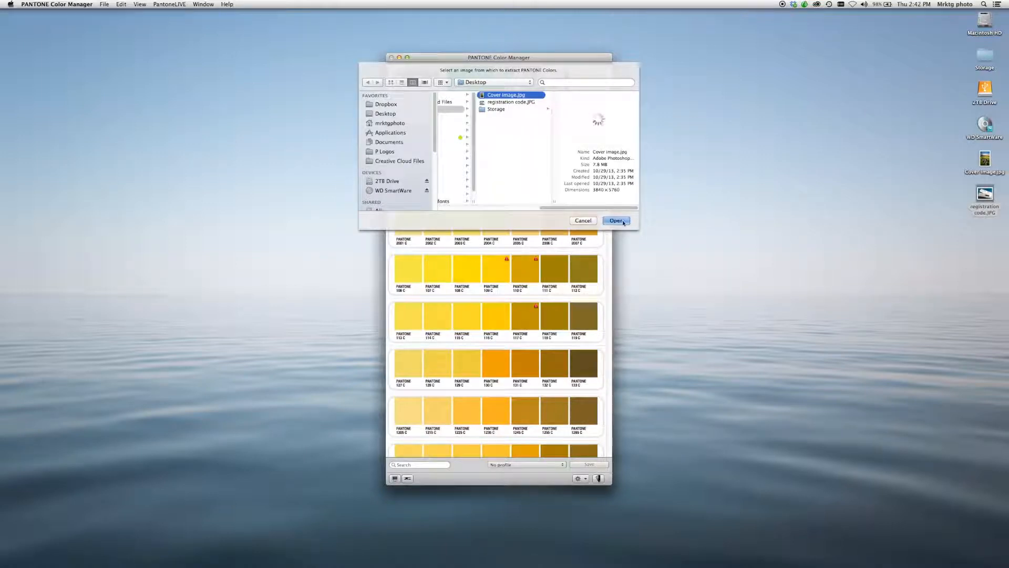
click(615, 220)
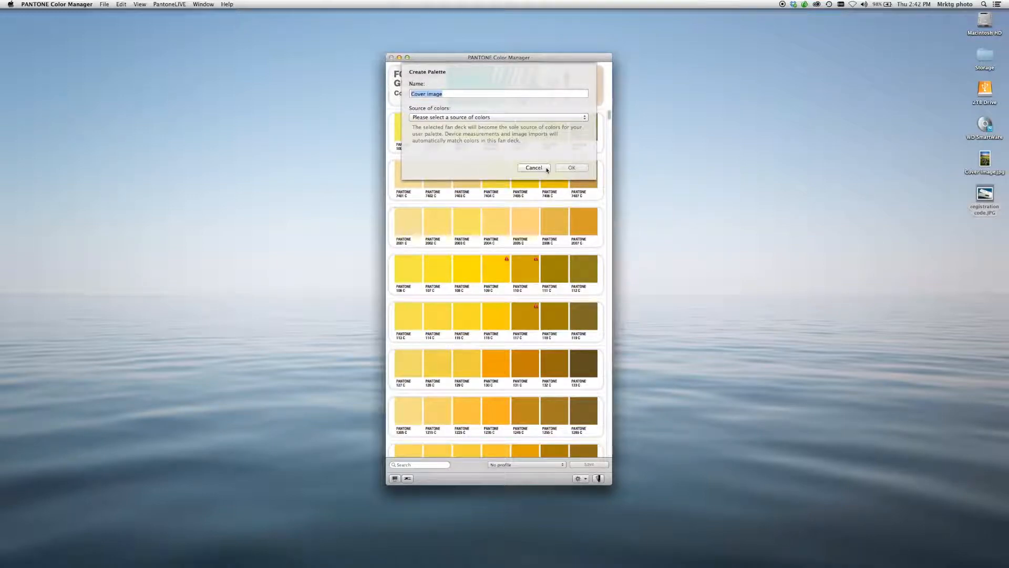
Step: Name the palette 'Soccer cover', use PANTONE+ Color Bridge Coated-V2 as source, and confirm
text(Soccer c)
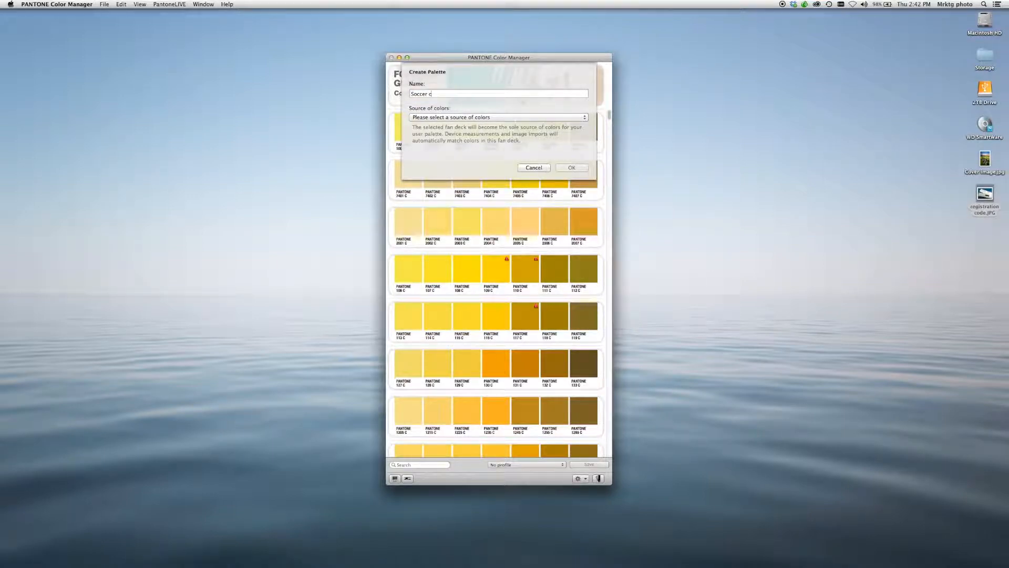
text(over)
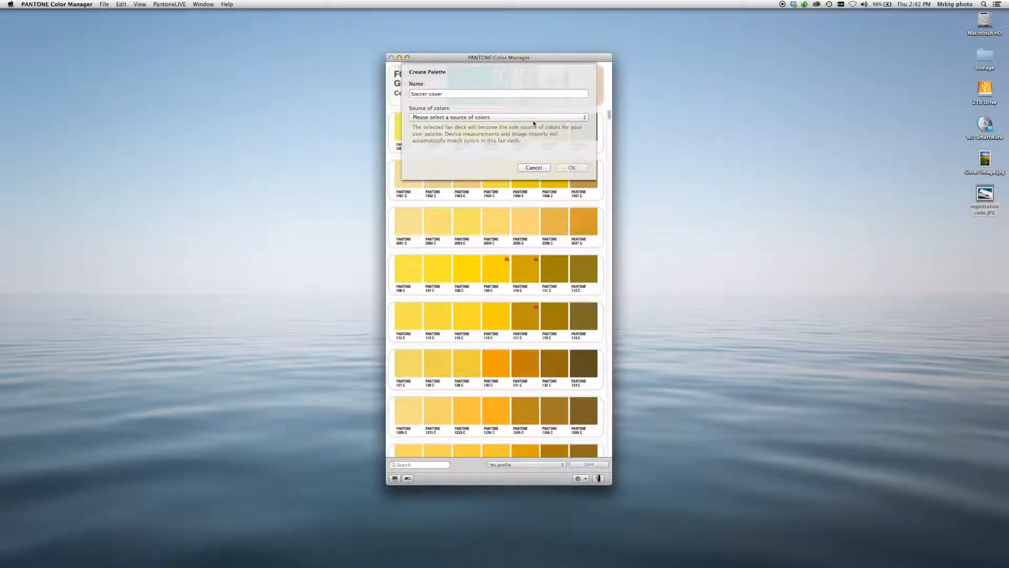
click(492, 117)
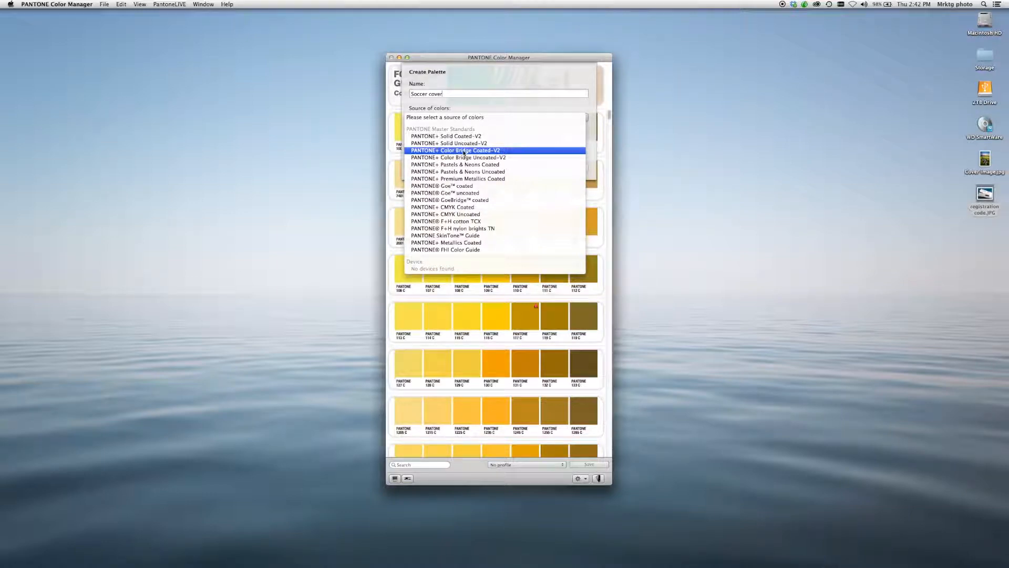
click(455, 151)
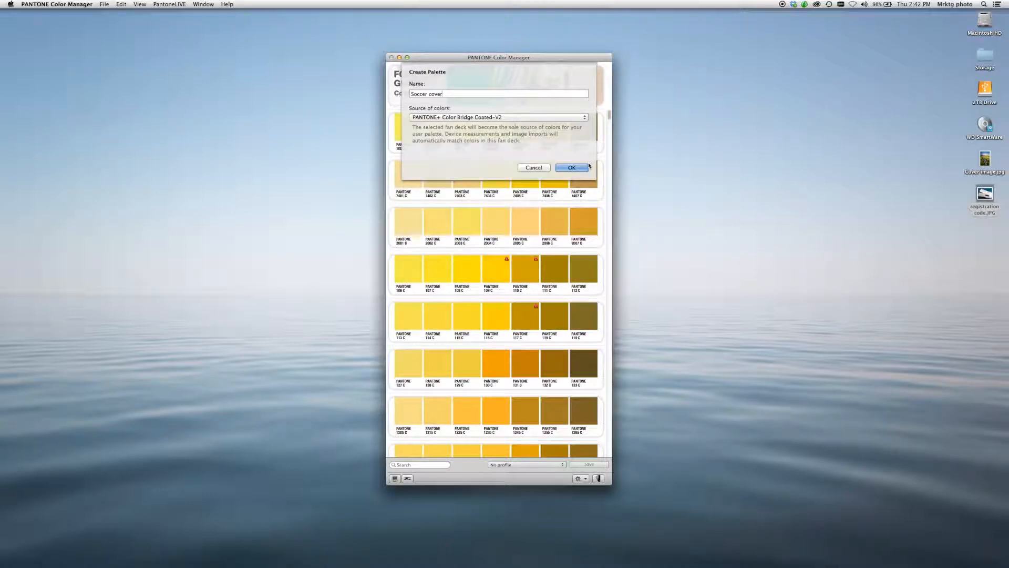
click(571, 167)
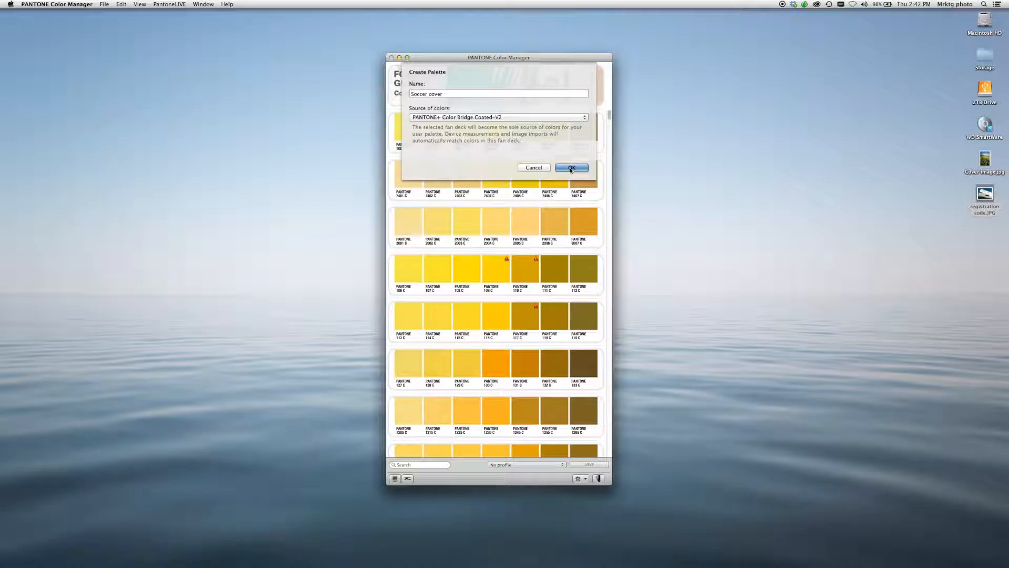
click(571, 167)
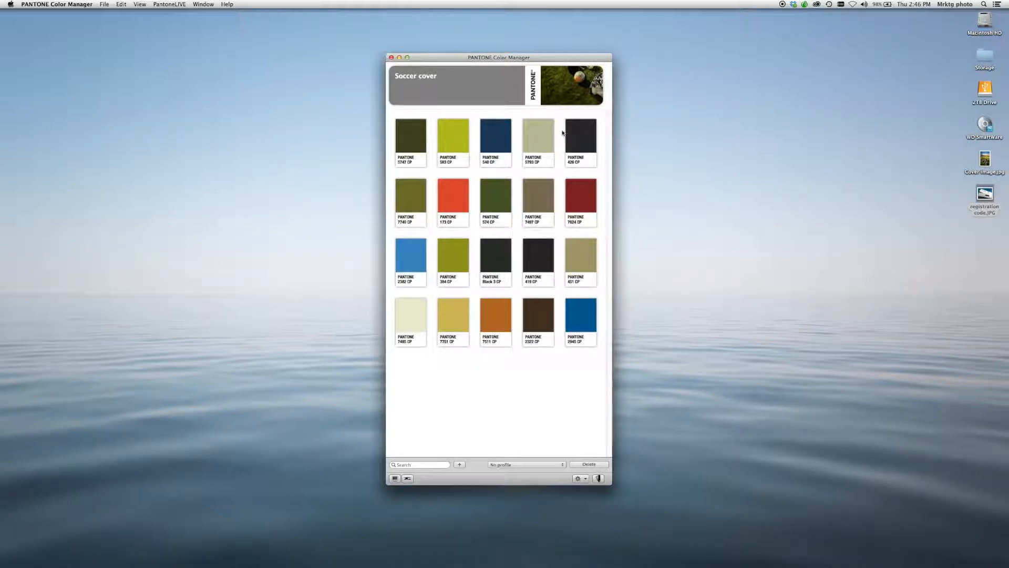
Step: Sample a light blue PANTONE 283 CP point from the photo and finish
click(570, 85)
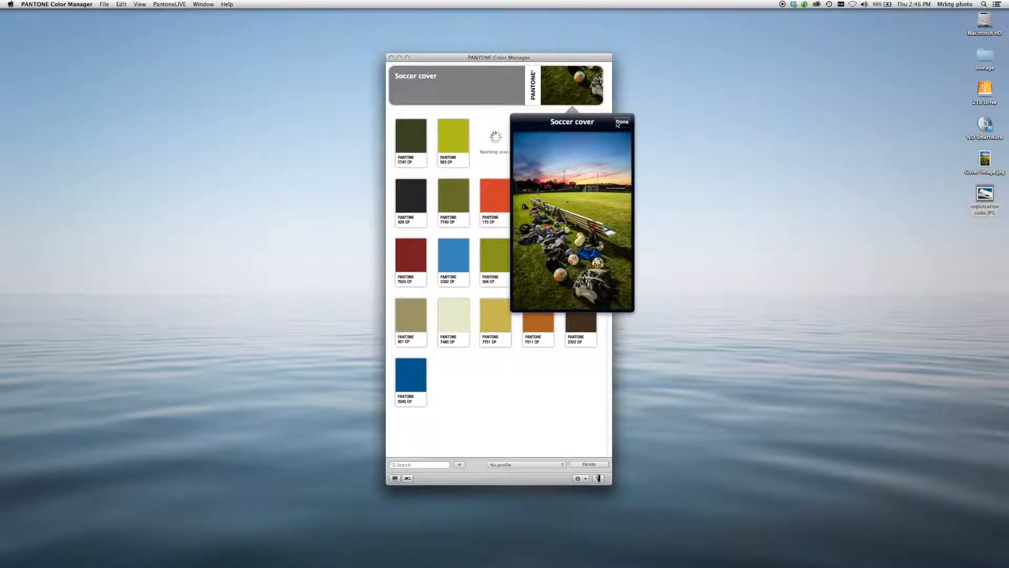
click(621, 123)
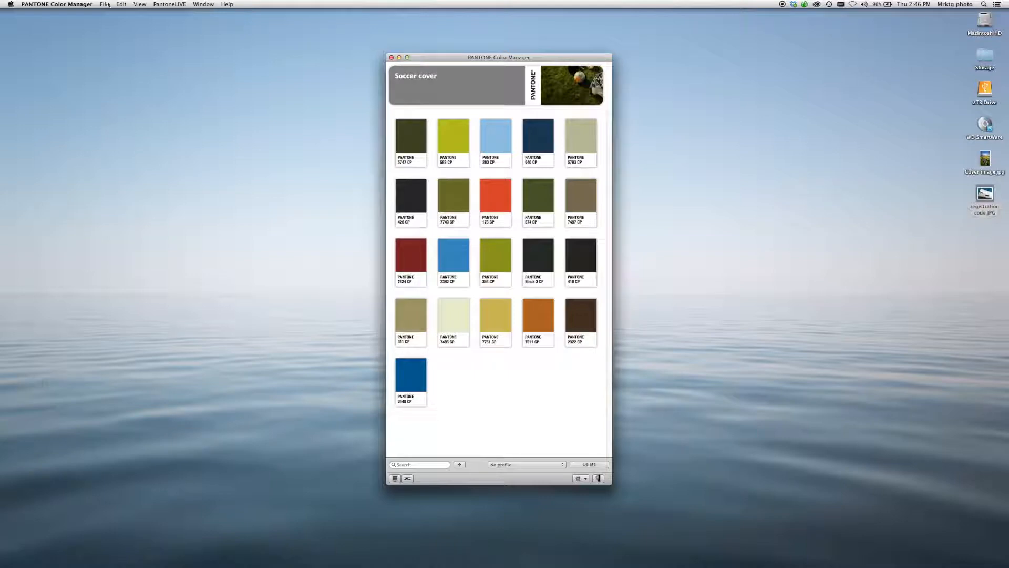
Step: Export Soccer cover to Adobe InDesign as PANTONE colours, then switch to InDesign
click(104, 3)
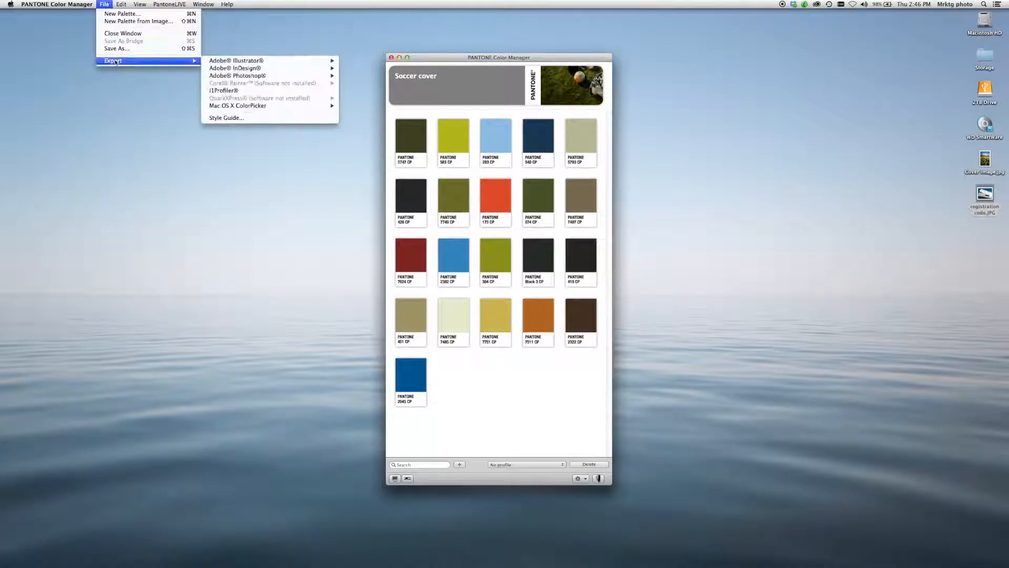
mouse_move(235, 69)
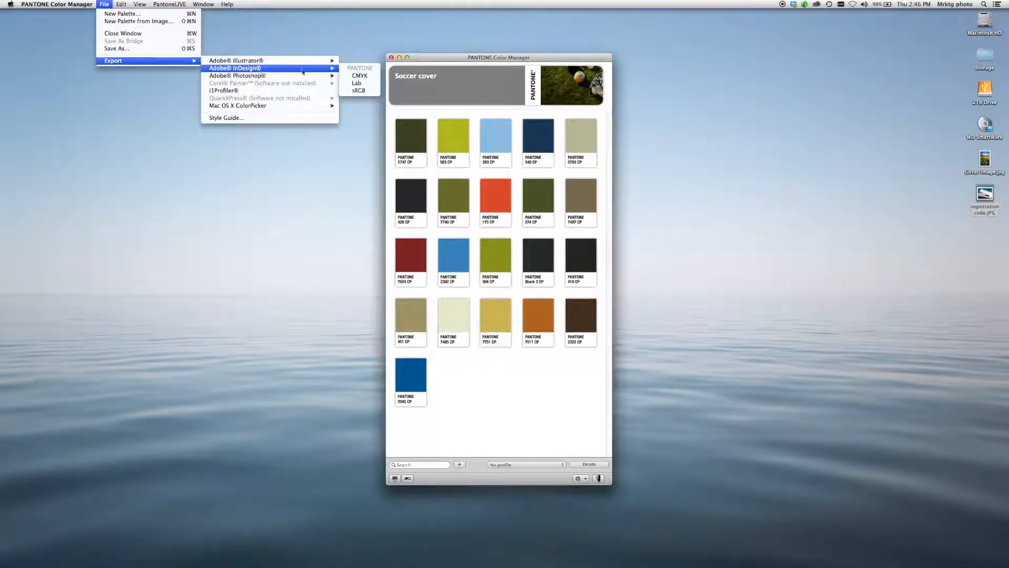
mouse_move(359, 75)
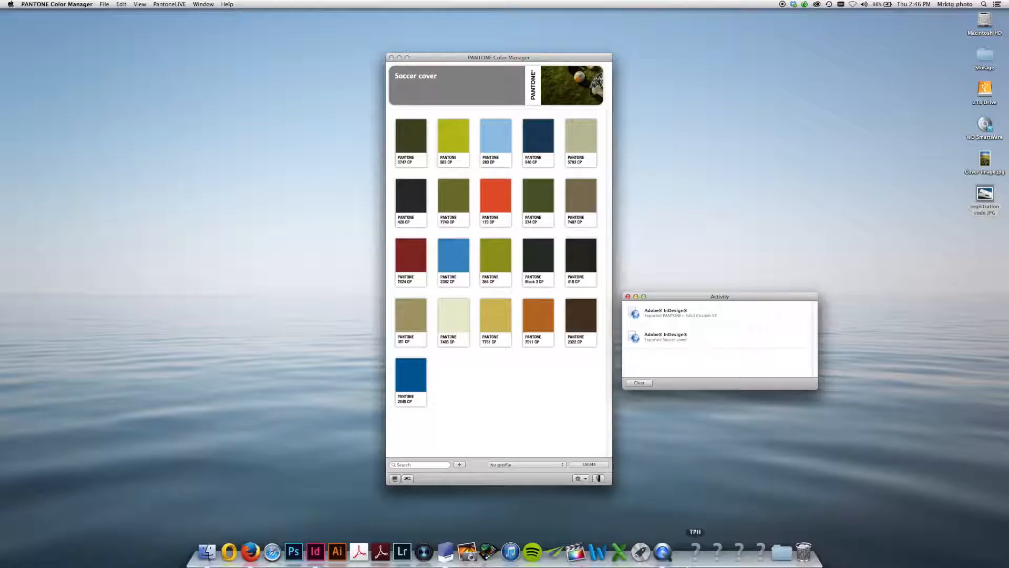
click(315, 551)
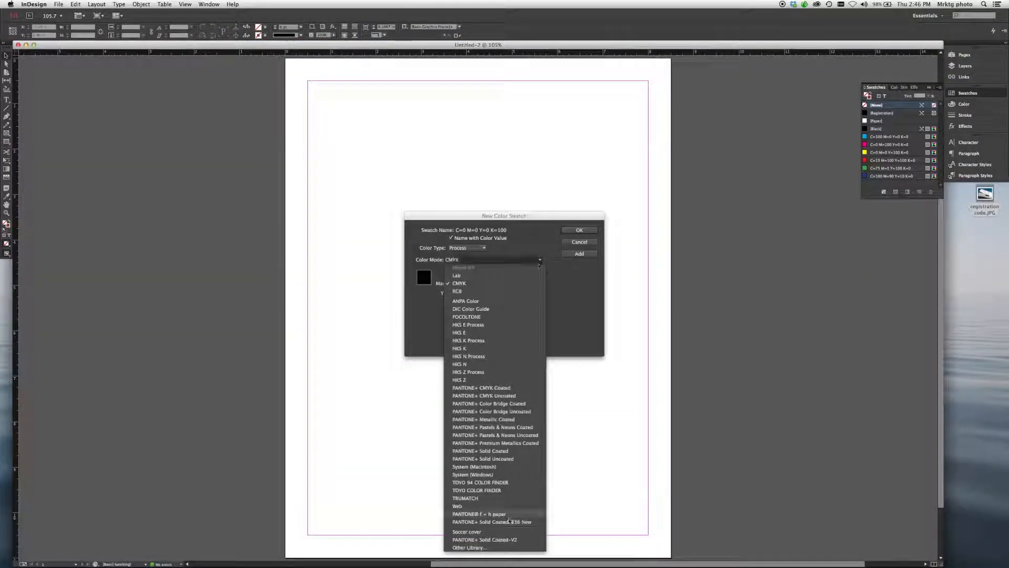
Step: Confirm Soccer cover is listed in Color Mode libraries, then bring PANTONE Color Manager forward
click(467, 530)
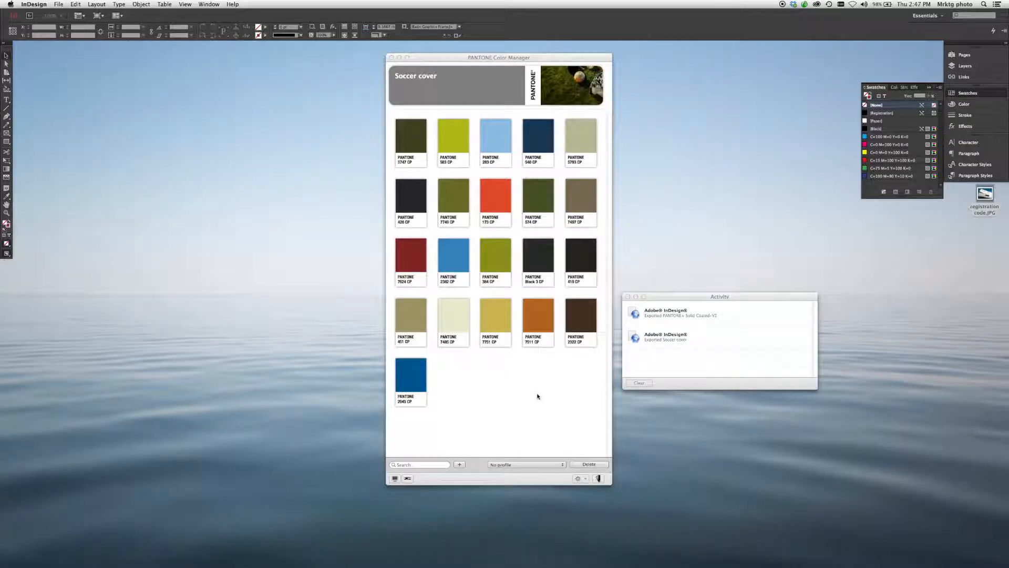
click(498, 57)
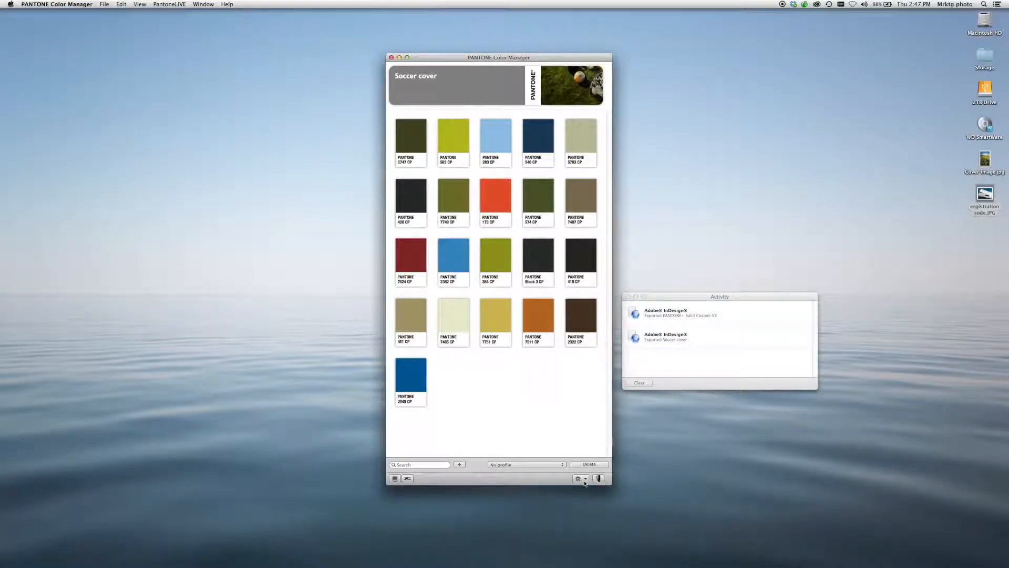